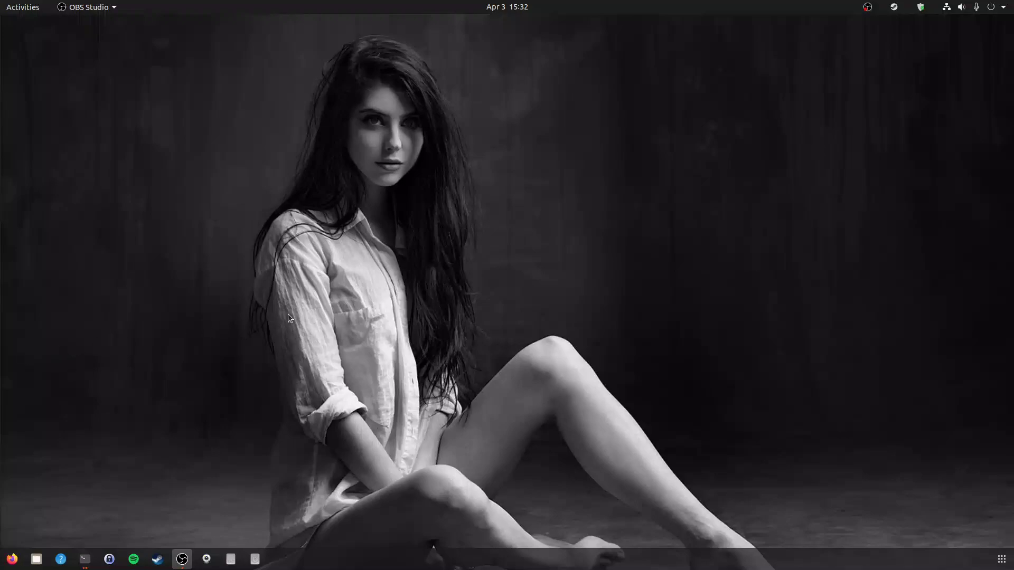
{"action": "mouse_move", "coordinate": [489, 164]}
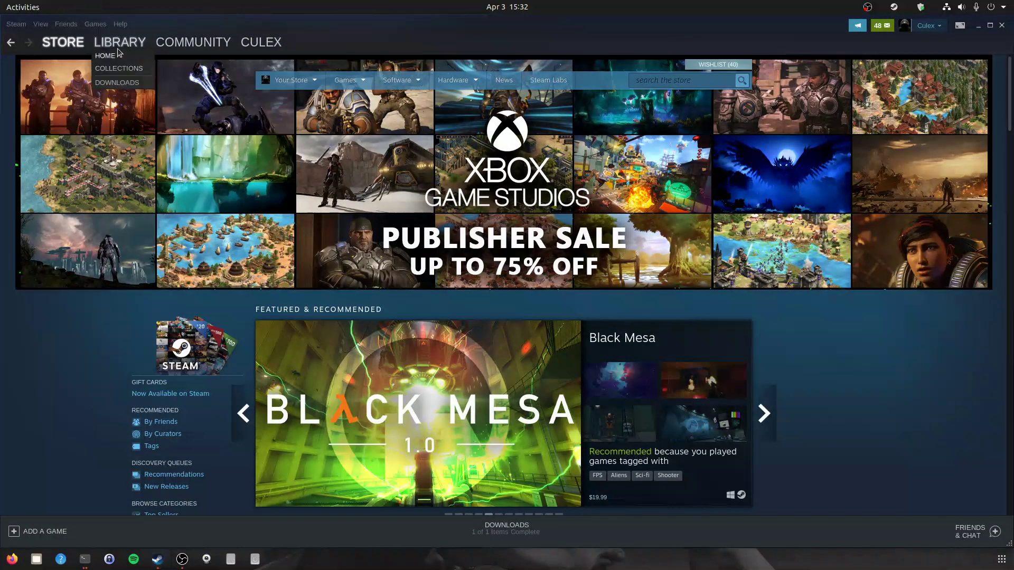
Step: Launch EVE Online from the Steam library
{"action": "left_click", "coordinate": [120, 42]}
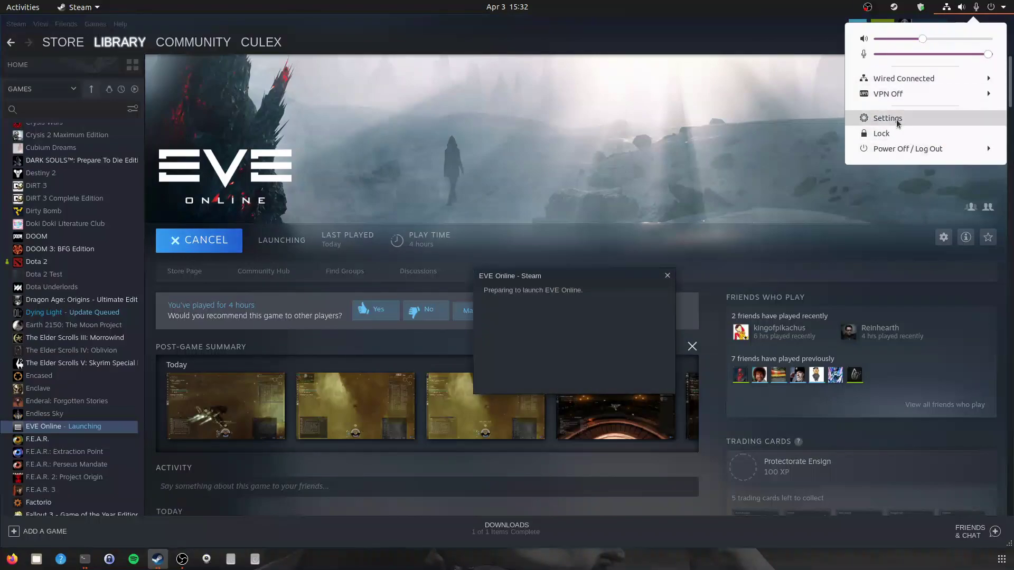
Step: Show the About page with the i5-7600K, RX 580 and Ubuntu Focal Fossa specs
{"action": "left_click", "coordinate": [886, 118]}
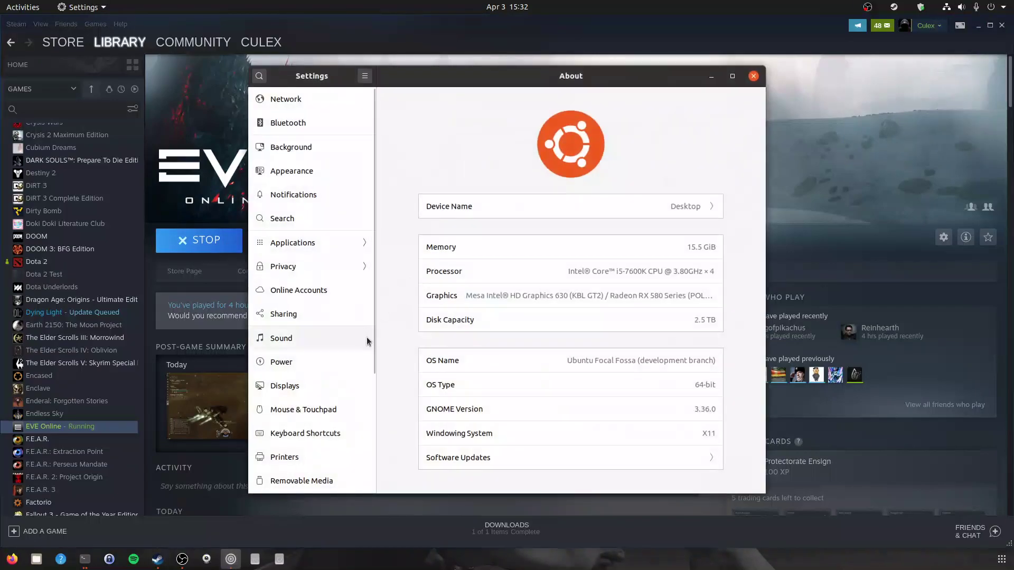
{"action": "mouse_move", "coordinate": [643, 280]}
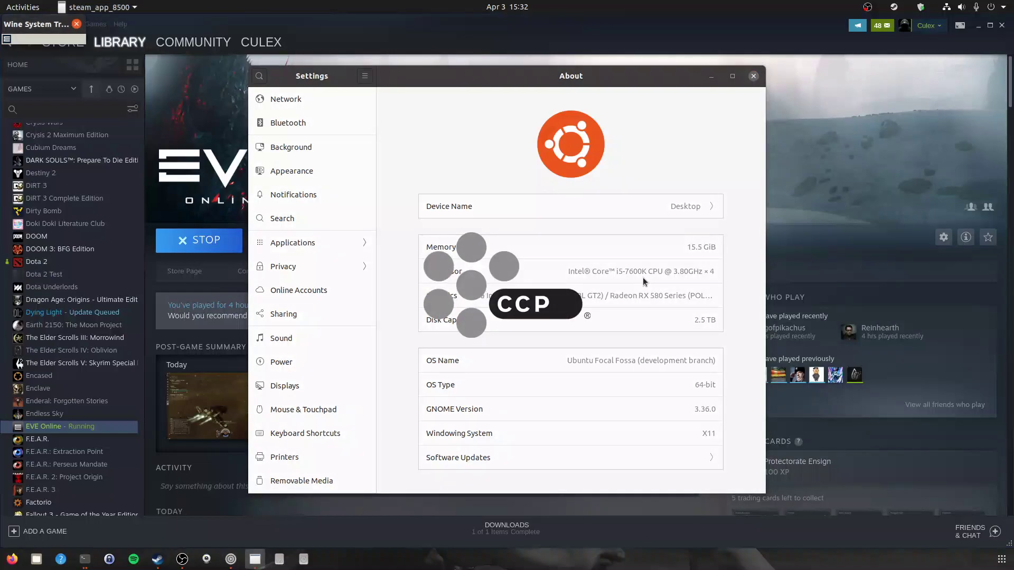
{"action": "mouse_move", "coordinate": [695, 145]}
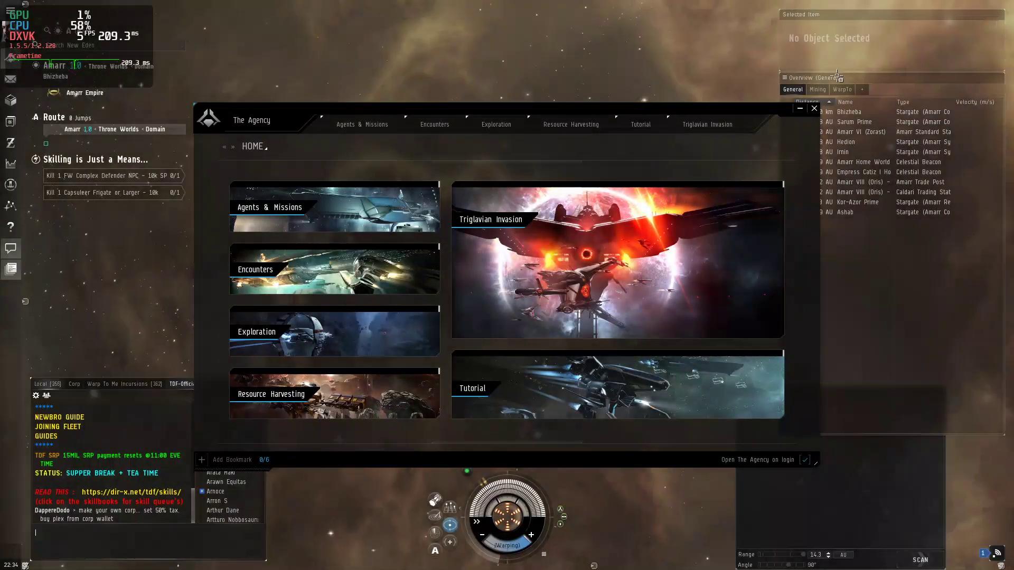
{"action": "left_click", "coordinate": [813, 108]}
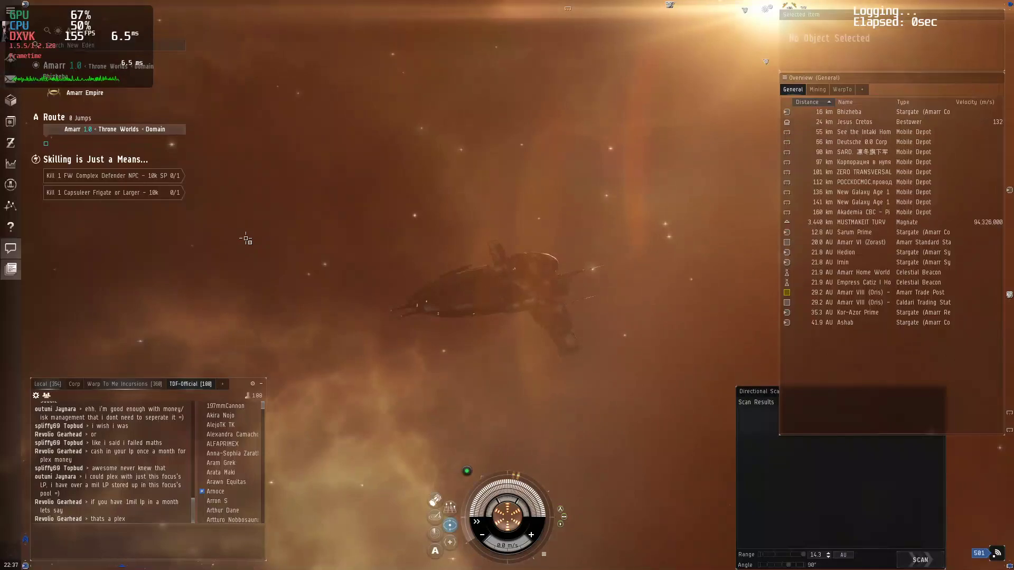
Step: Fly the ship in space while MangoHUD logs about 57 seconds of frame data
{"action": "right_click", "coordinate": [246, 239]}
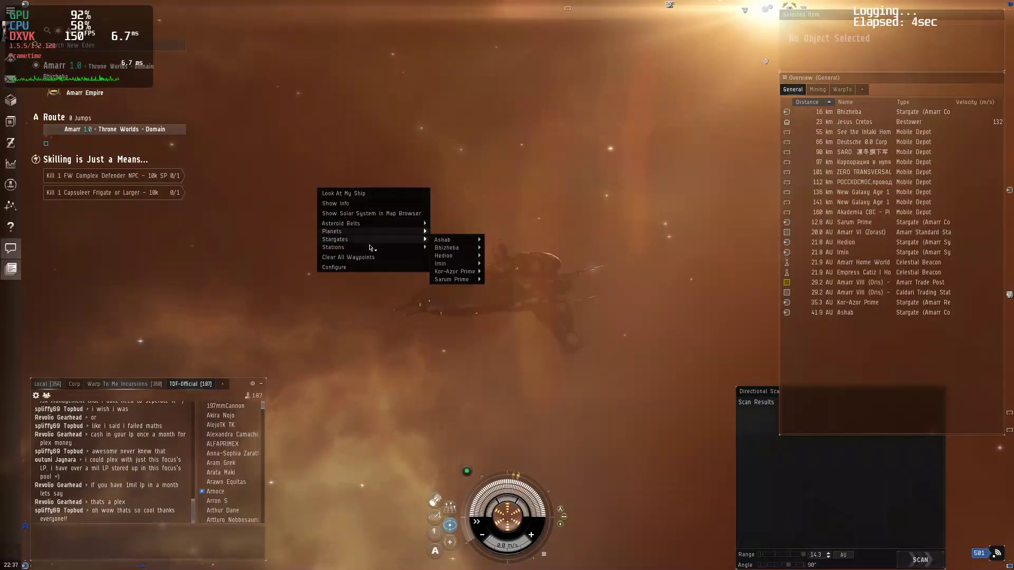
{"action": "mouse_move", "coordinate": [332, 247]}
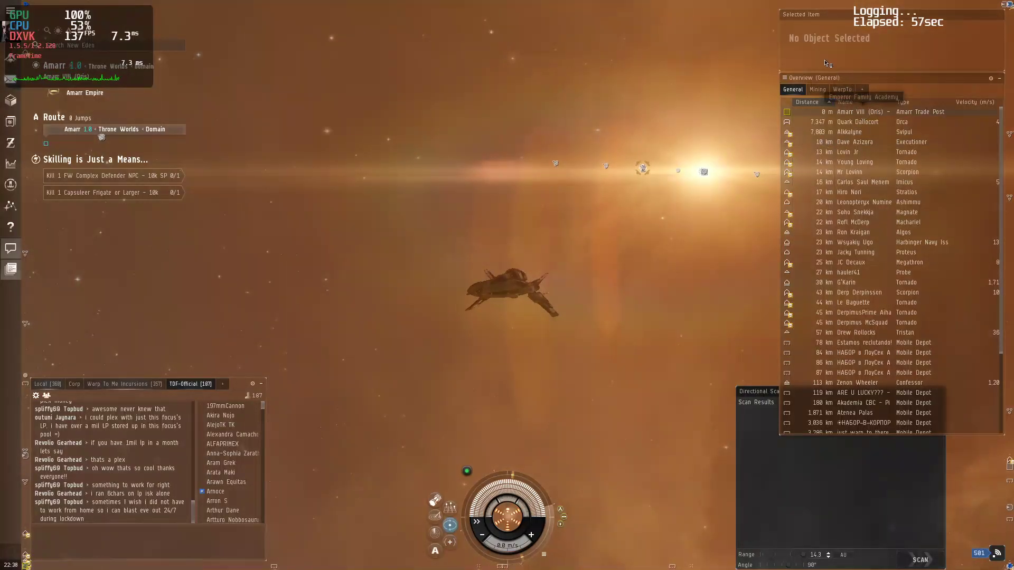
{"action": "mouse_move", "coordinate": [656, 333]}
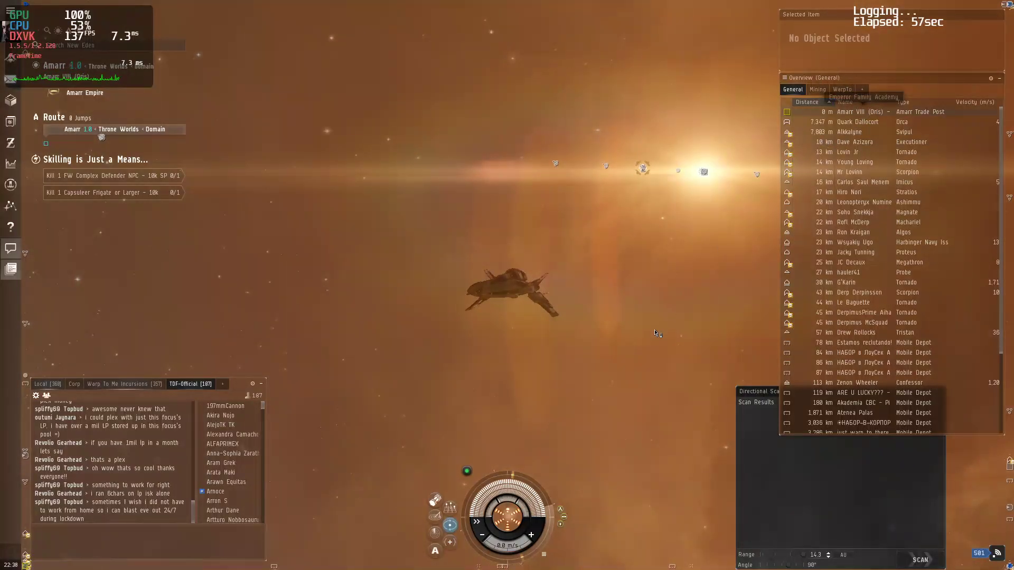
{"action": "right_click", "coordinate": [848, 111]}
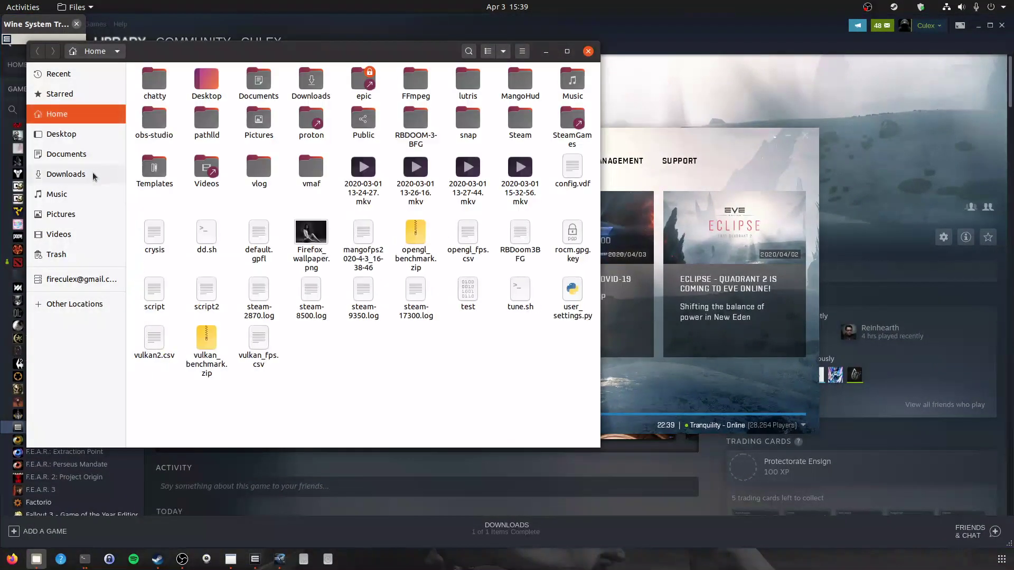
Step: Load the mangofps2020-4-3_16-38-46 frame log into Gnumeric via Open With Other Application
{"action": "right_click", "coordinate": [363, 232]}
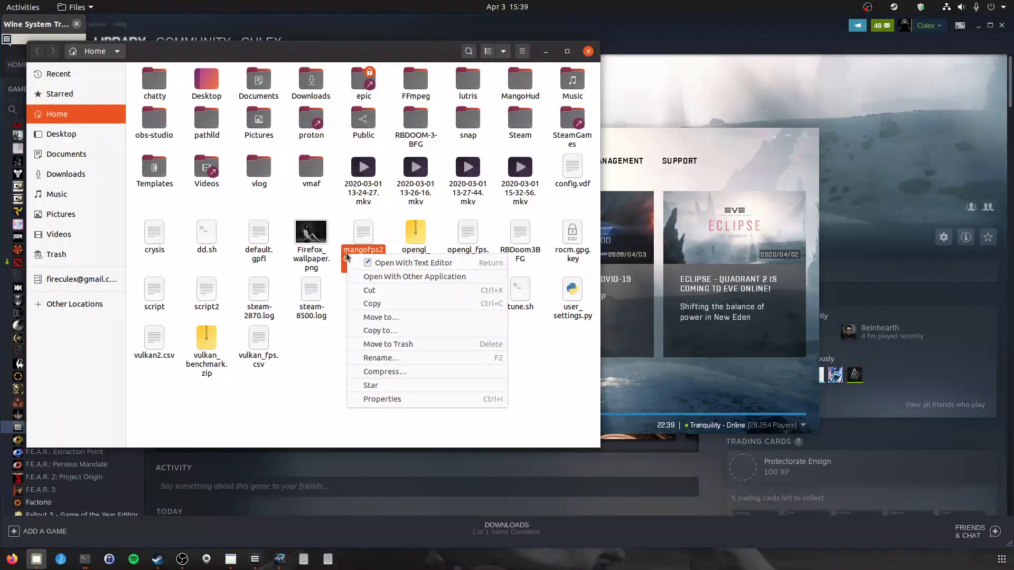
{"action": "left_click", "coordinate": [414, 276]}
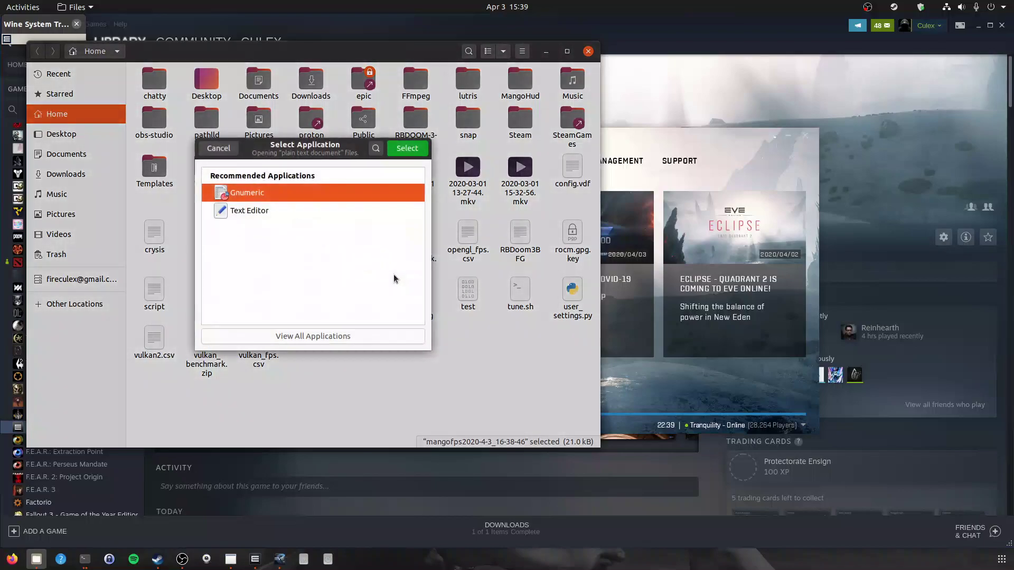
{"action": "left_click", "coordinate": [406, 148]}
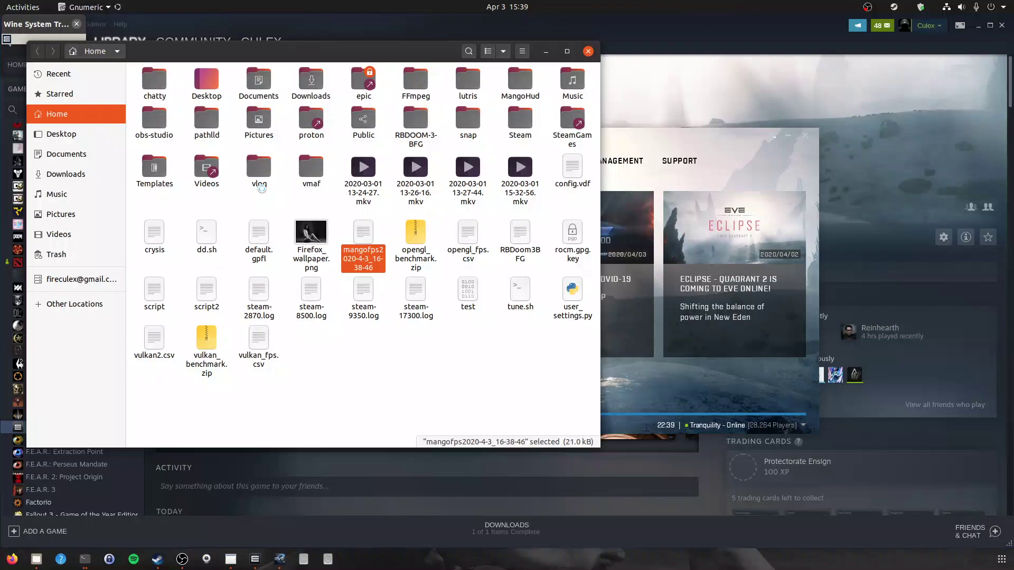
{"action": "double_click", "coordinate": [362, 241]}
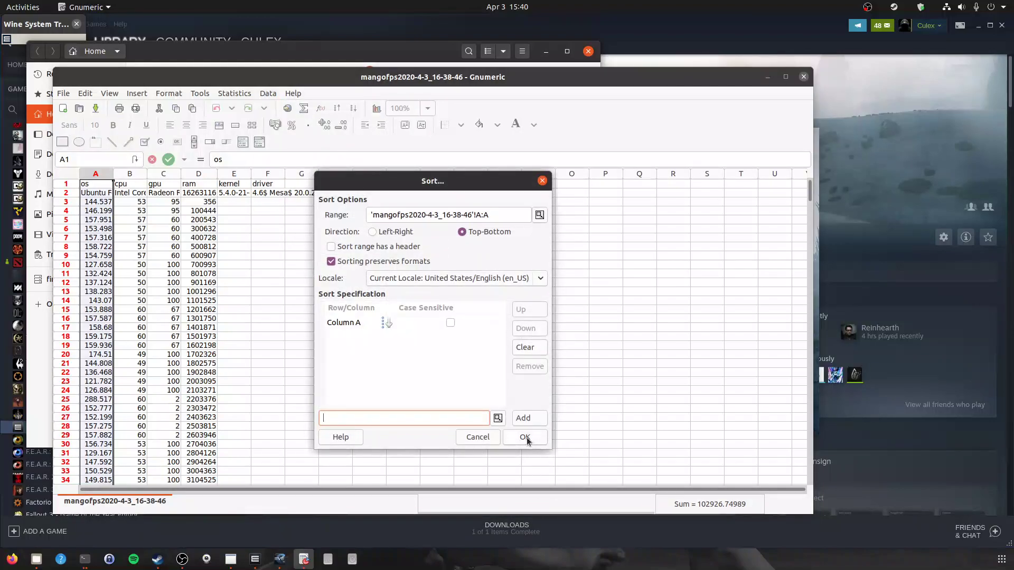
Step: Sort column A, select the lowest 45 values averaging 7.017855777778, and return to EVE
{"action": "left_click", "coordinate": [524, 437]}
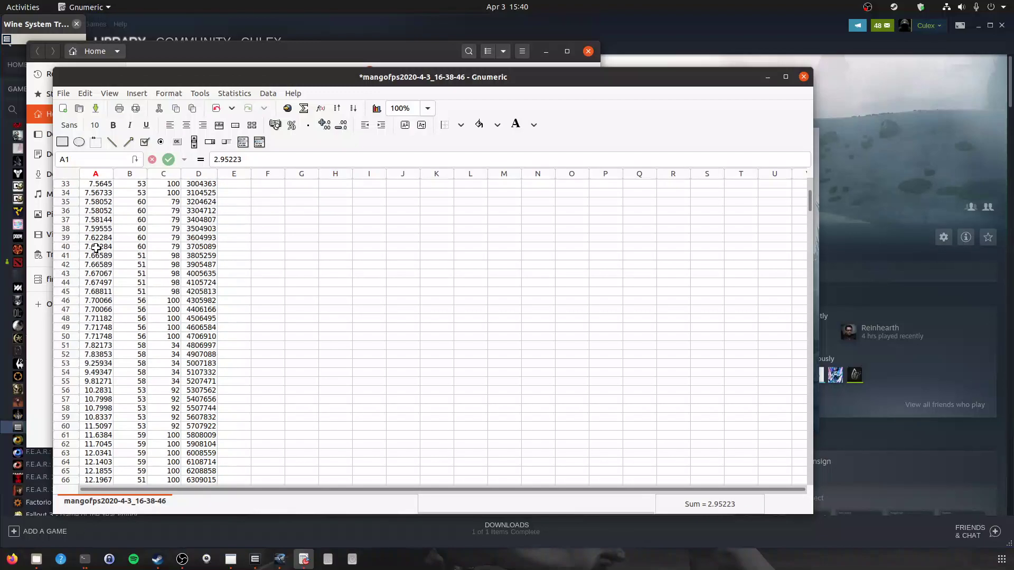
{"action": "left_click_drag", "start_coordinate": [95, 182], "coordinate": [95, 291]}
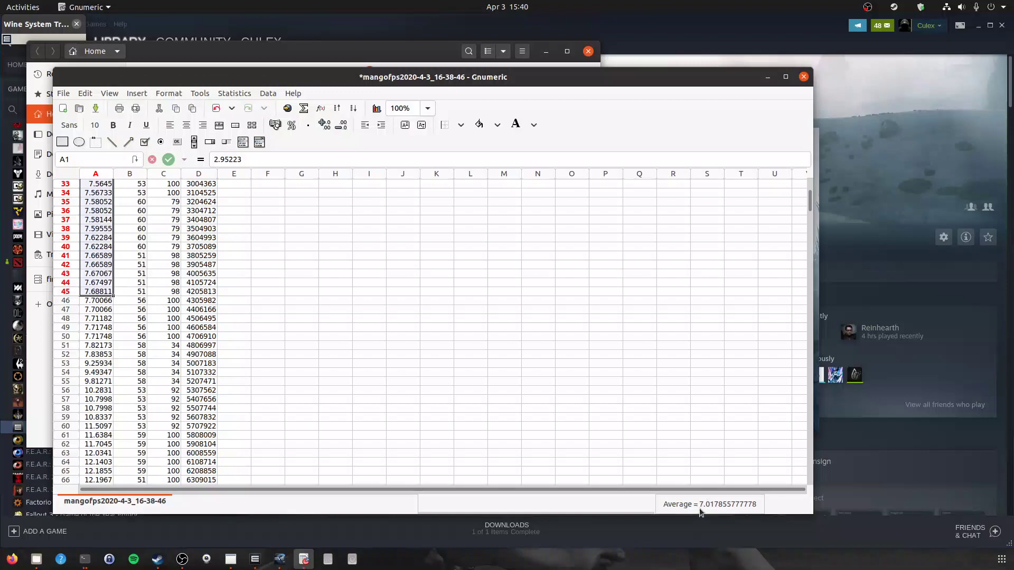
{"action": "mouse_move", "coordinate": [725, 509]}
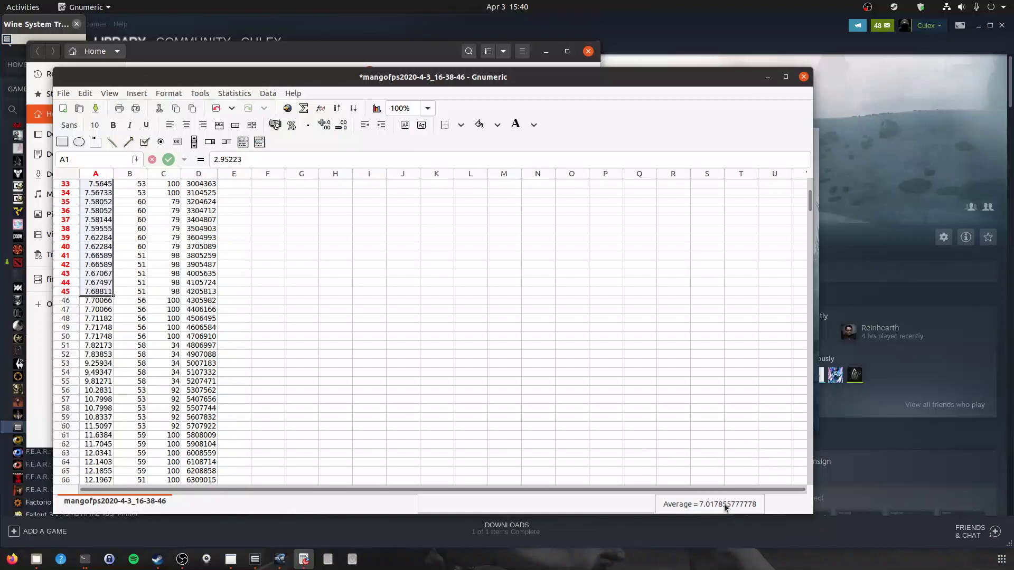
{"action": "mouse_move", "coordinate": [831, 541]}
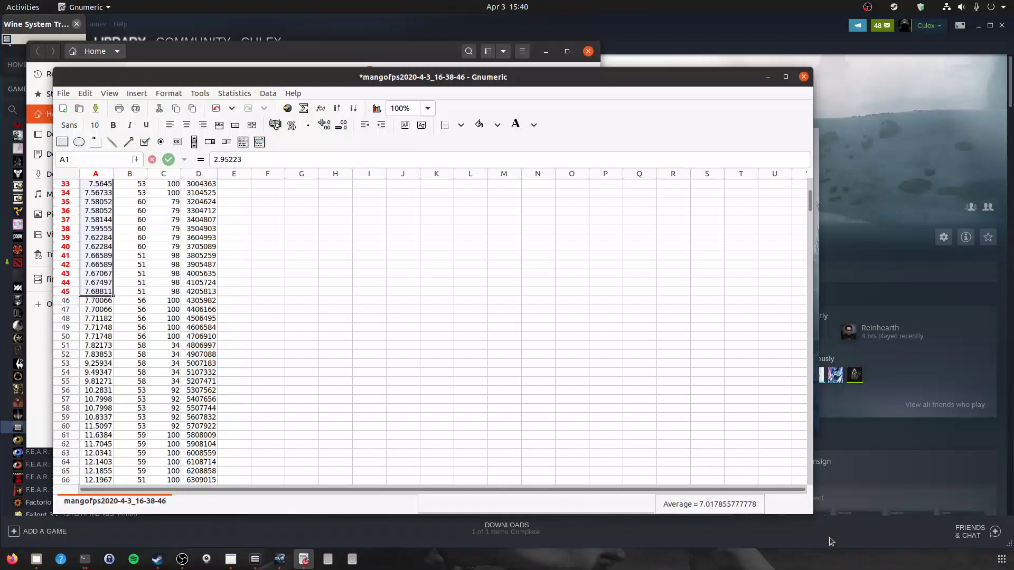
{"action": "mouse_move", "coordinate": [730, 482]}
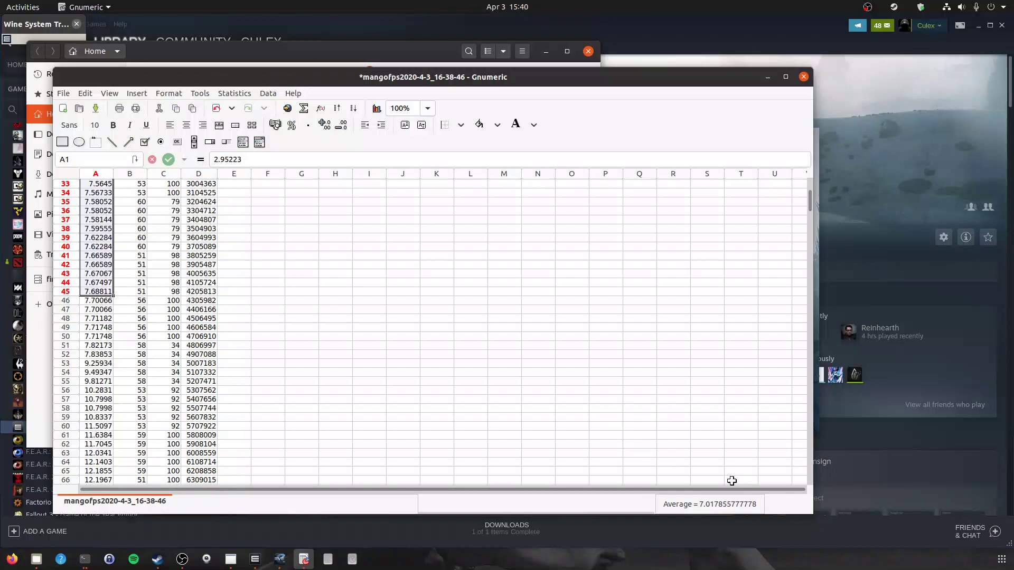
{"action": "mouse_move", "coordinate": [648, 525]}
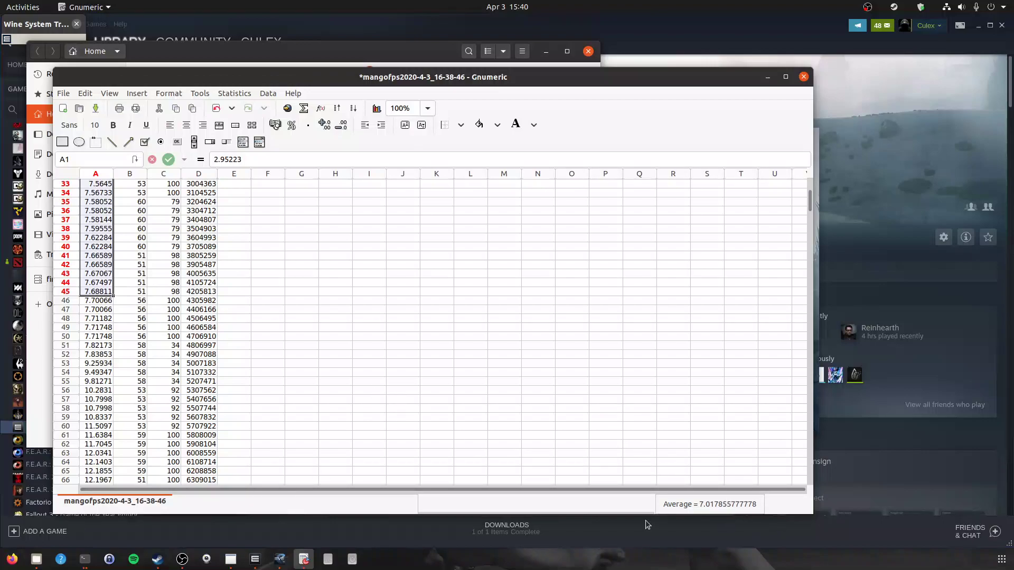
{"action": "mouse_move", "coordinate": [263, 379]}
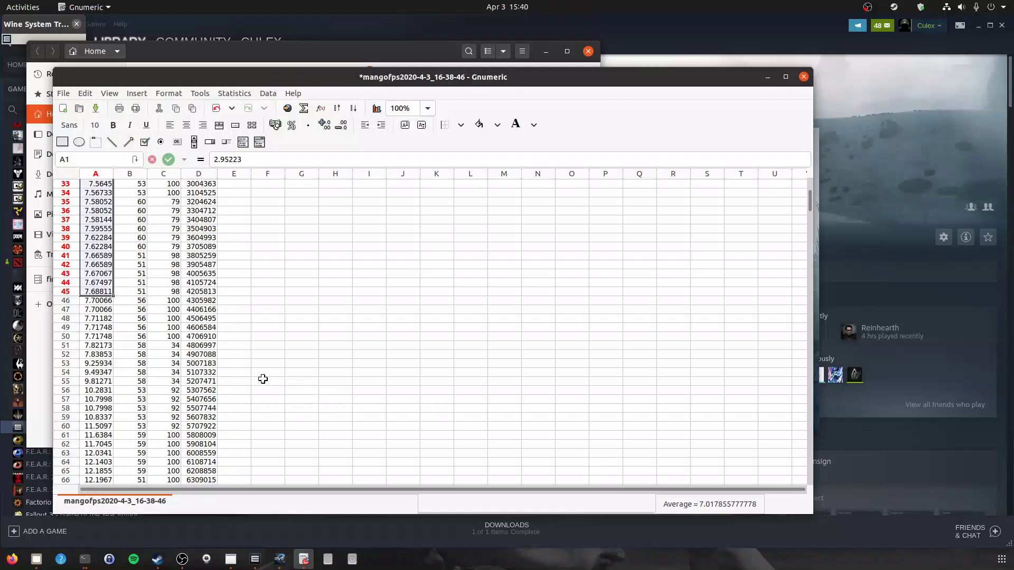
{"action": "key", "text": "Alt+Tab"}
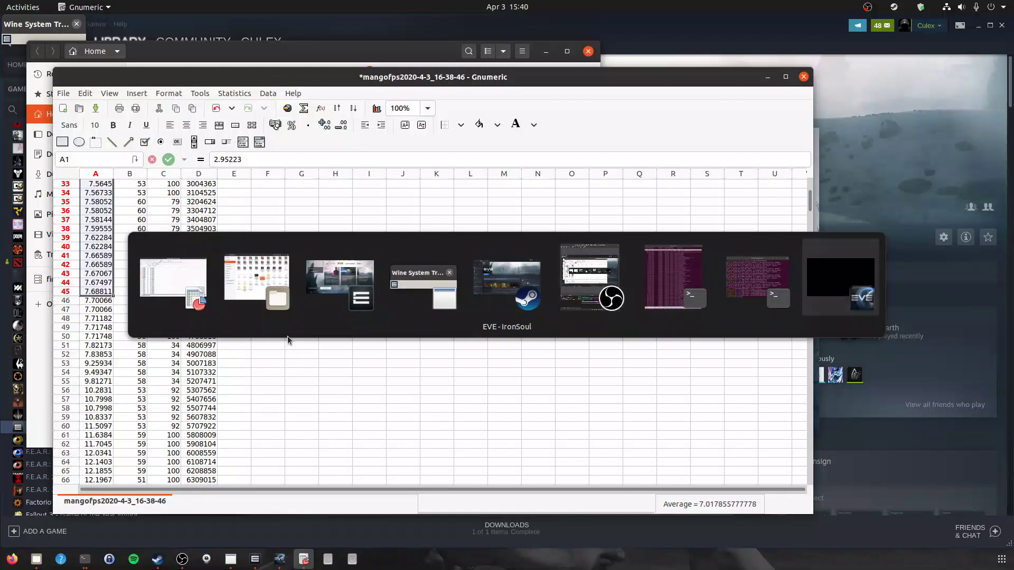
Step: Fly toward the sun for 82 seconds while MangoHud records the second frame log
{"action": "left_click", "coordinate": [505, 278]}
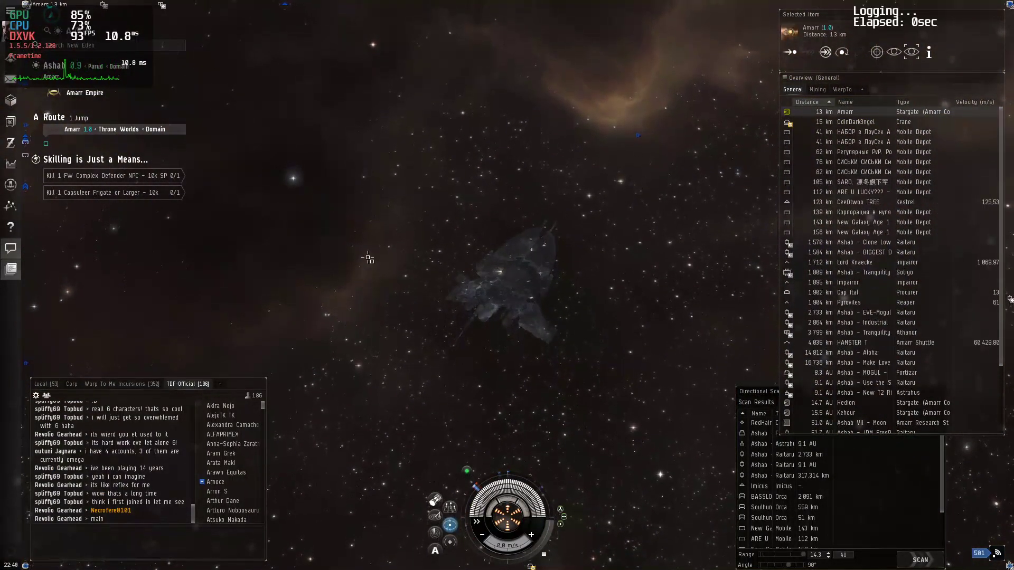
{"action": "right_click", "coordinate": [368, 259]}
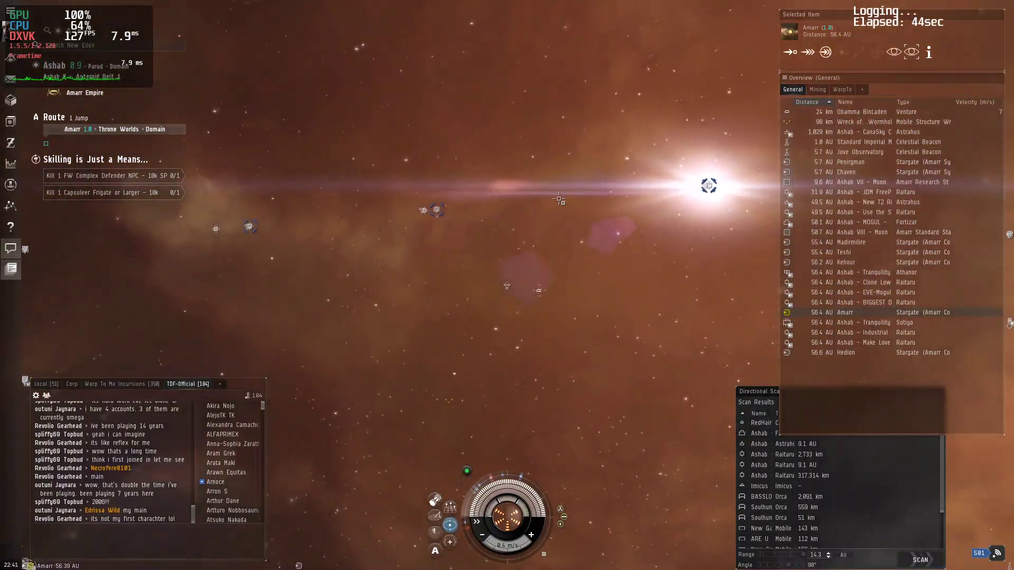
{"action": "right_click", "coordinate": [707, 186]}
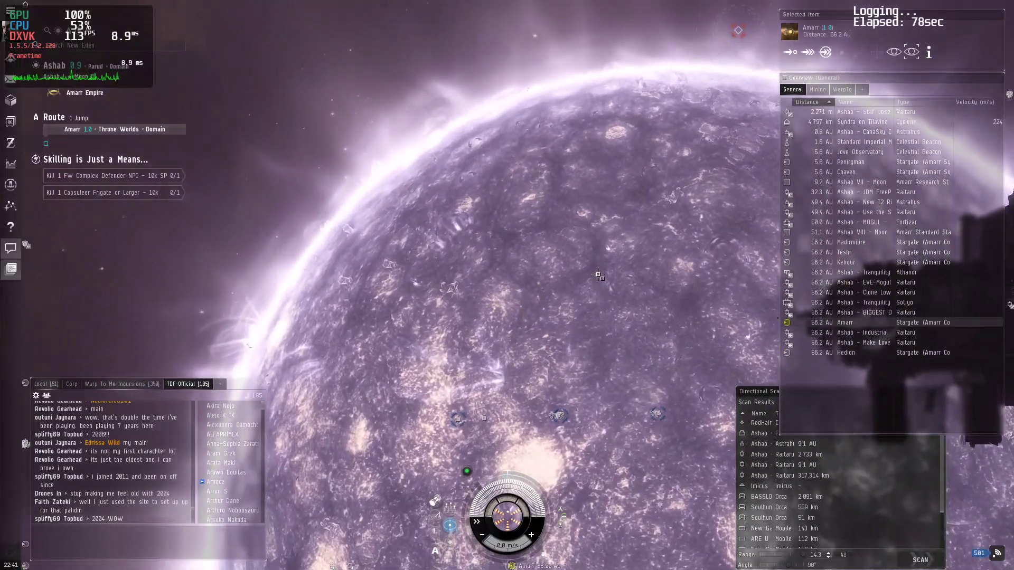
{"action": "right_click", "coordinate": [330, 284]}
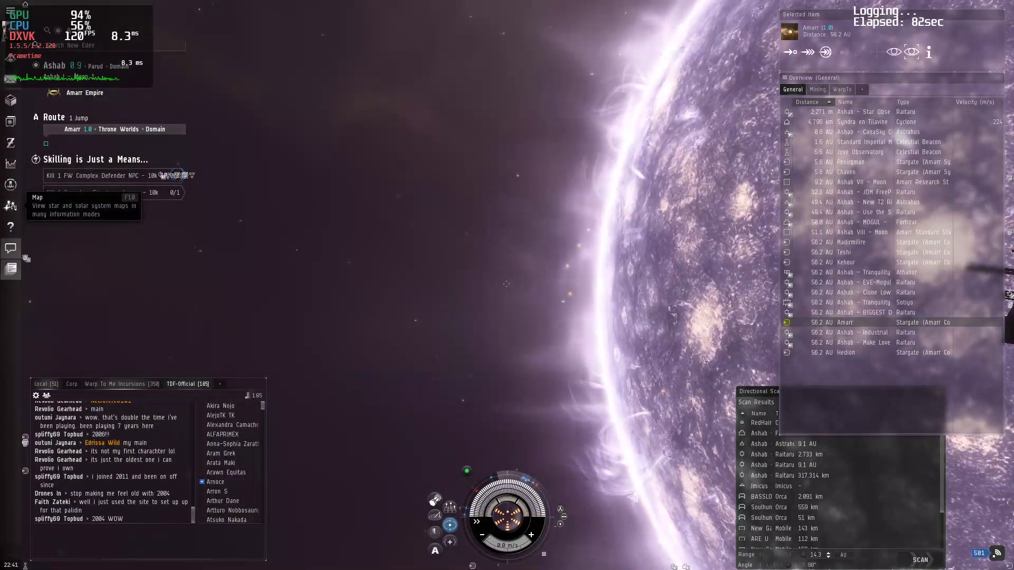
Step: Briefly view the star map, then load mangofps2020-4-3_16-41-36 into Gnumeric from Files
{"action": "left_click", "coordinate": [11, 204]}
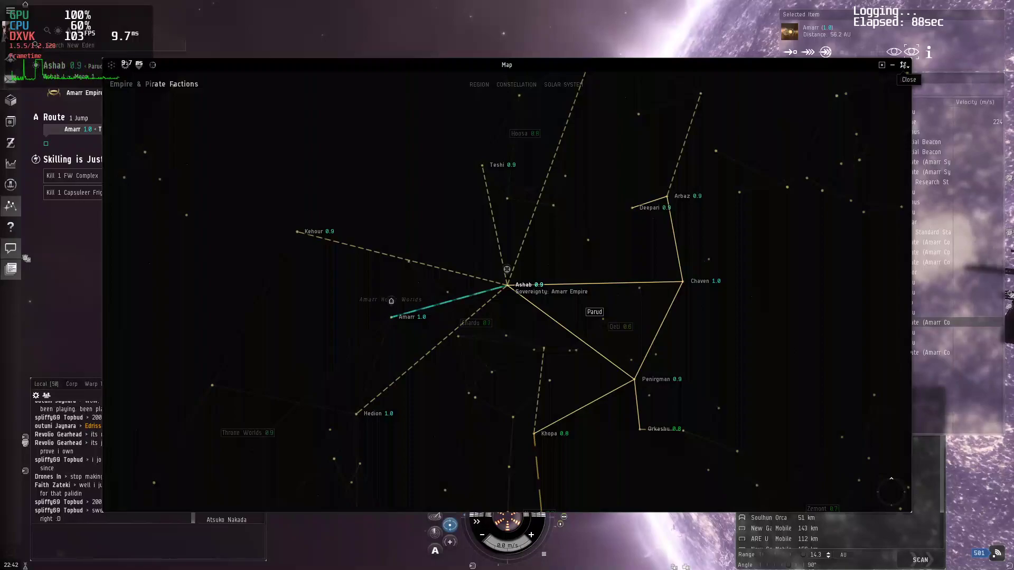
{"action": "left_click", "coordinate": [908, 79]}
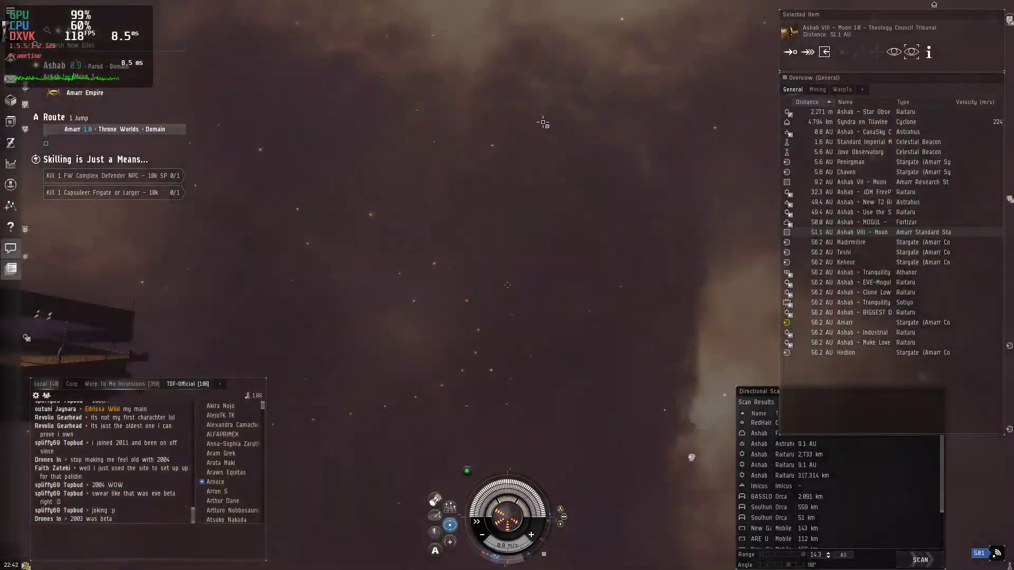
{"action": "left_click", "coordinate": [806, 52]}
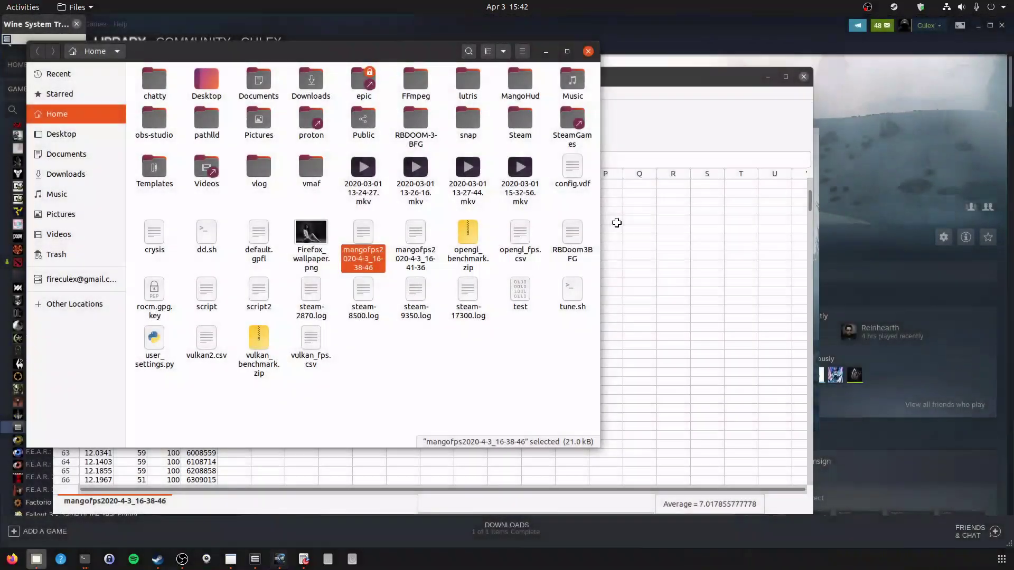
{"action": "left_click", "coordinate": [415, 243]}
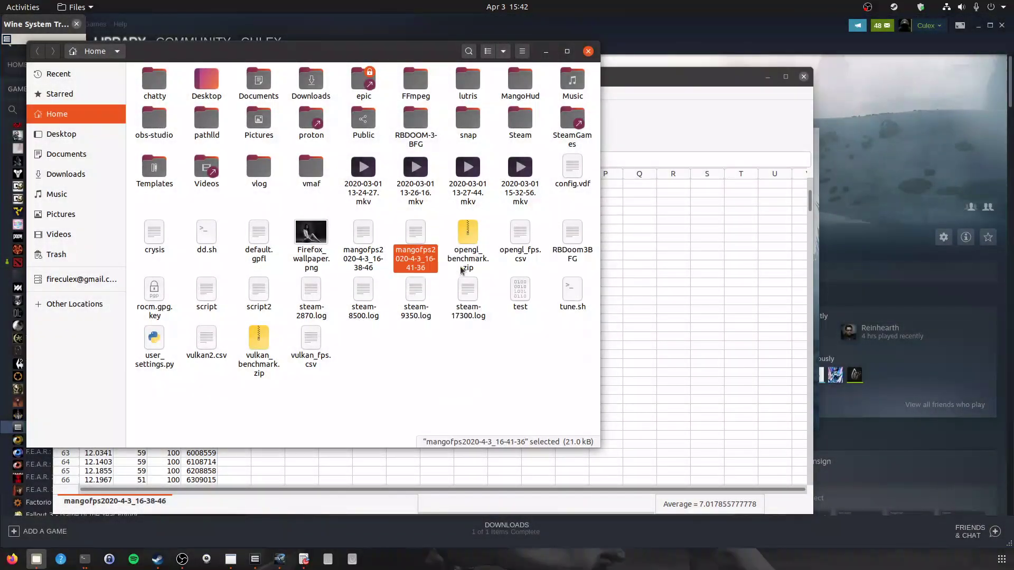
{"action": "double_click", "coordinate": [415, 246]}
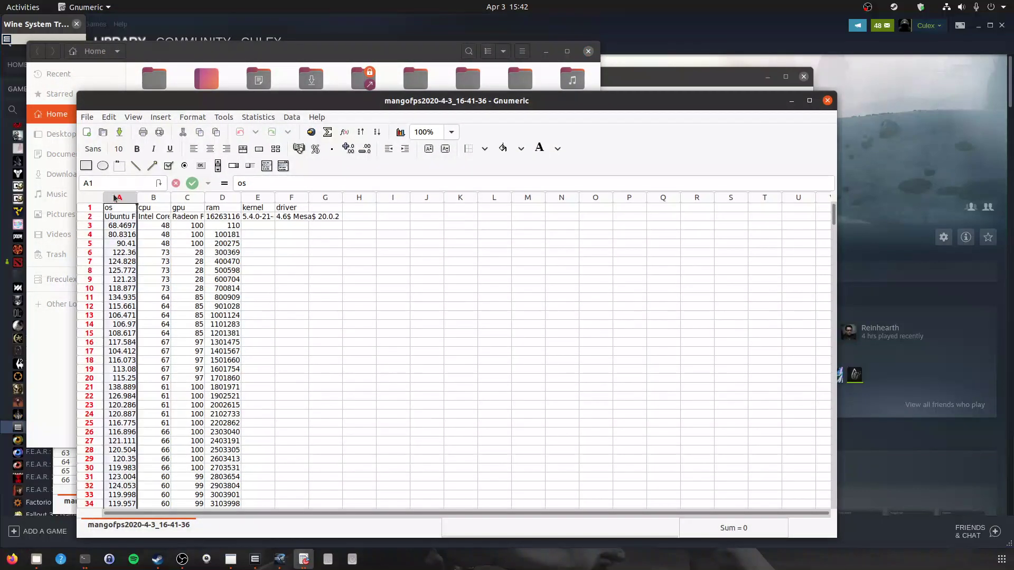
Step: Sort column A ascending and show the lowest values' average, 6.926660222222, in the status bar
{"action": "left_click", "coordinate": [292, 117]}
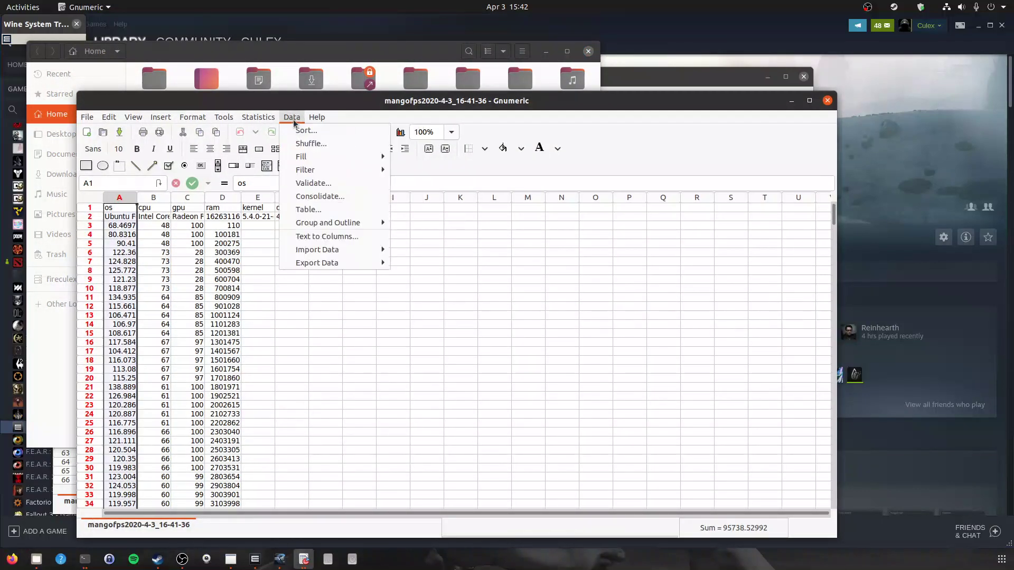
{"action": "left_click", "coordinate": [305, 130]}
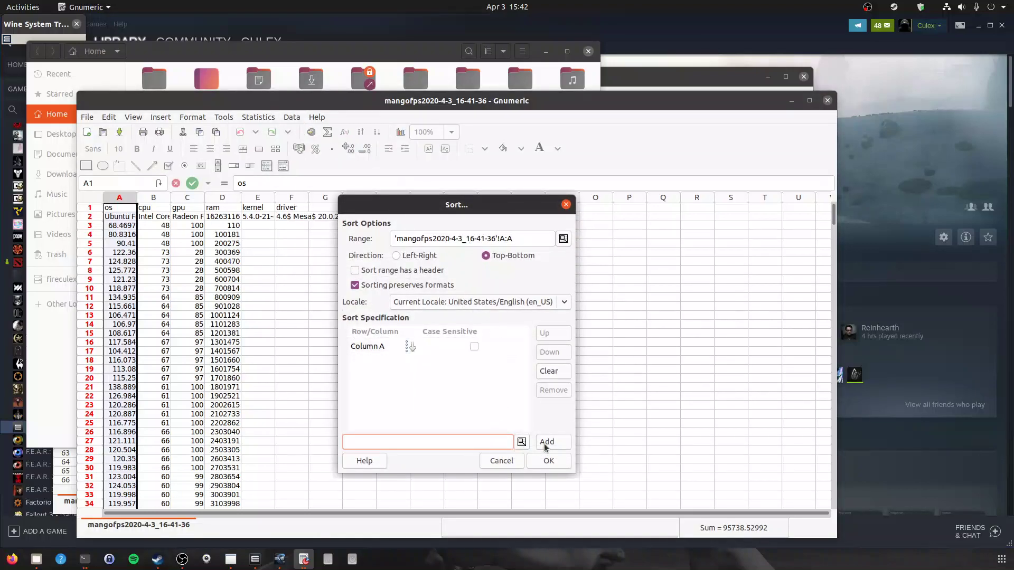
{"action": "left_click", "coordinate": [547, 460]}
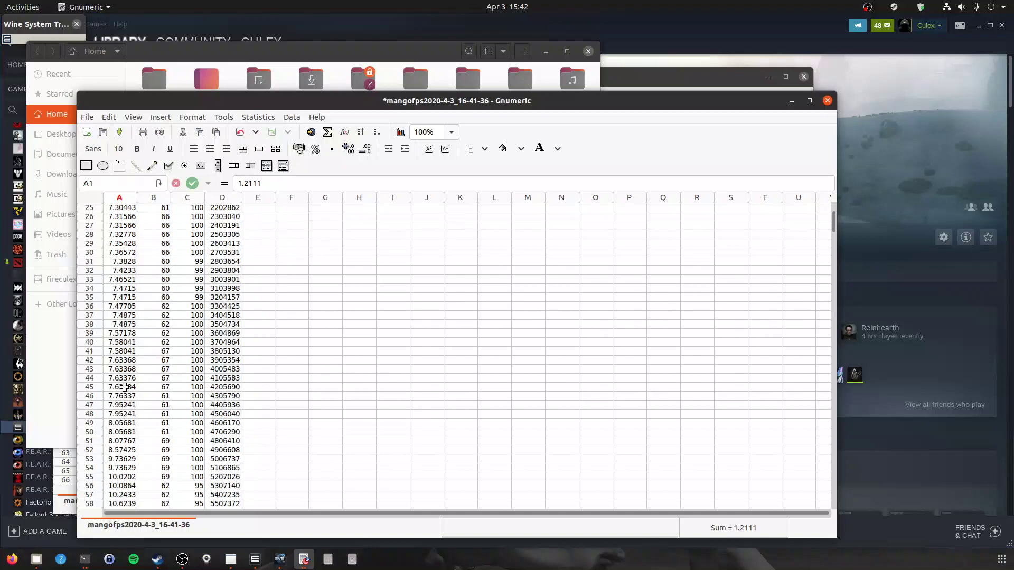
{"action": "right_click", "coordinate": [727, 528]}
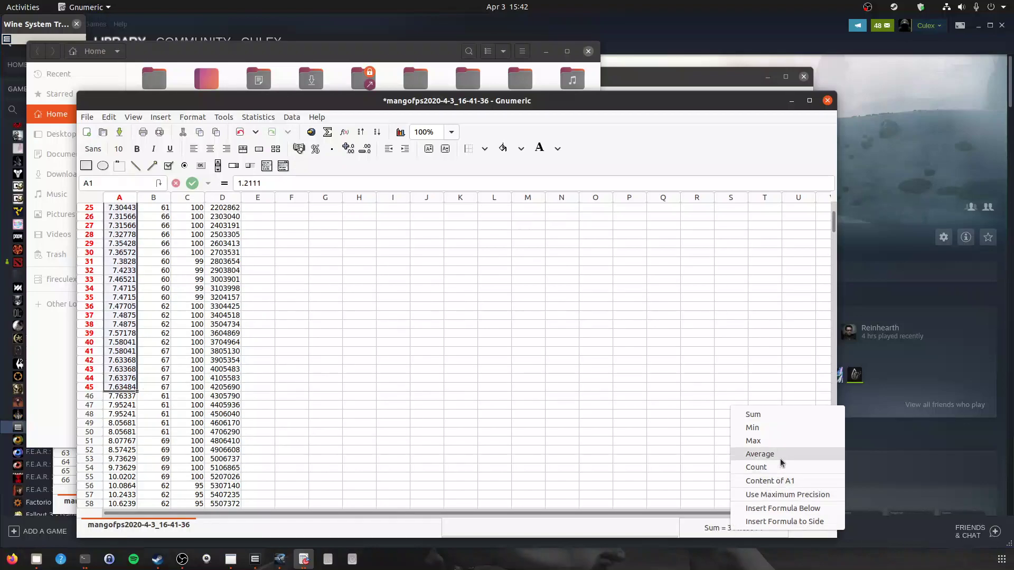
{"action": "left_click", "coordinate": [759, 452]}
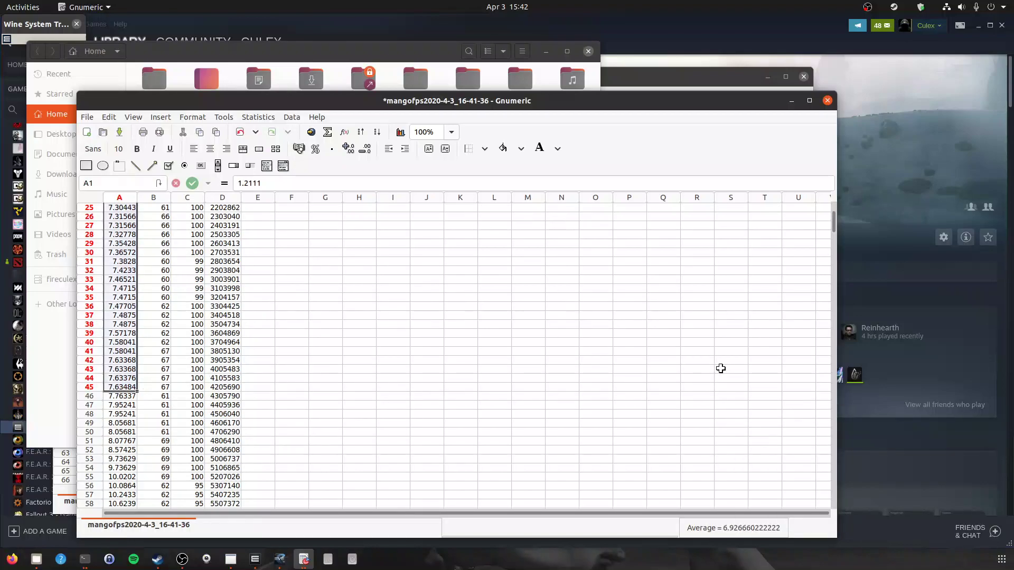